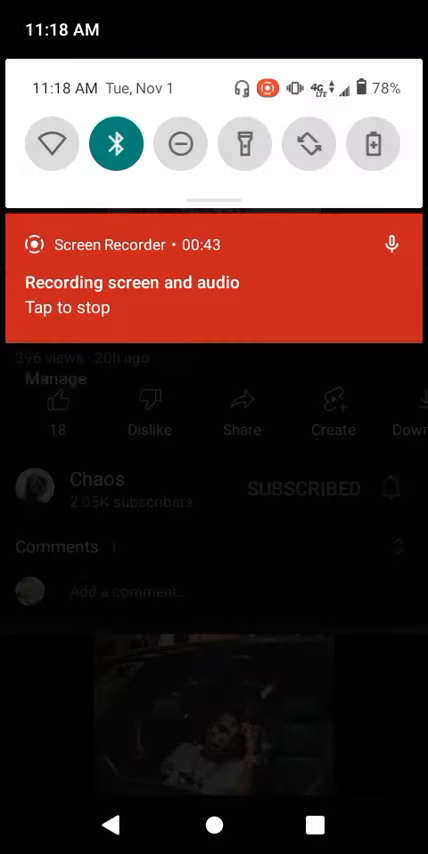
{"action": "scroll", "scroll_direction": "down", "scroll_amount": 3}
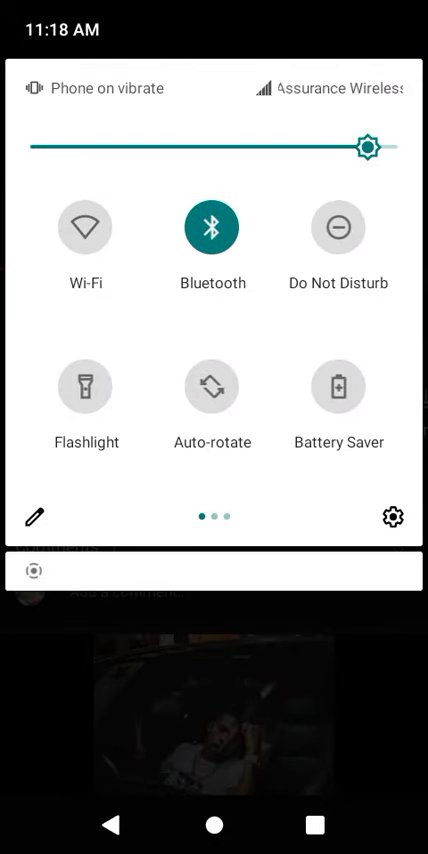